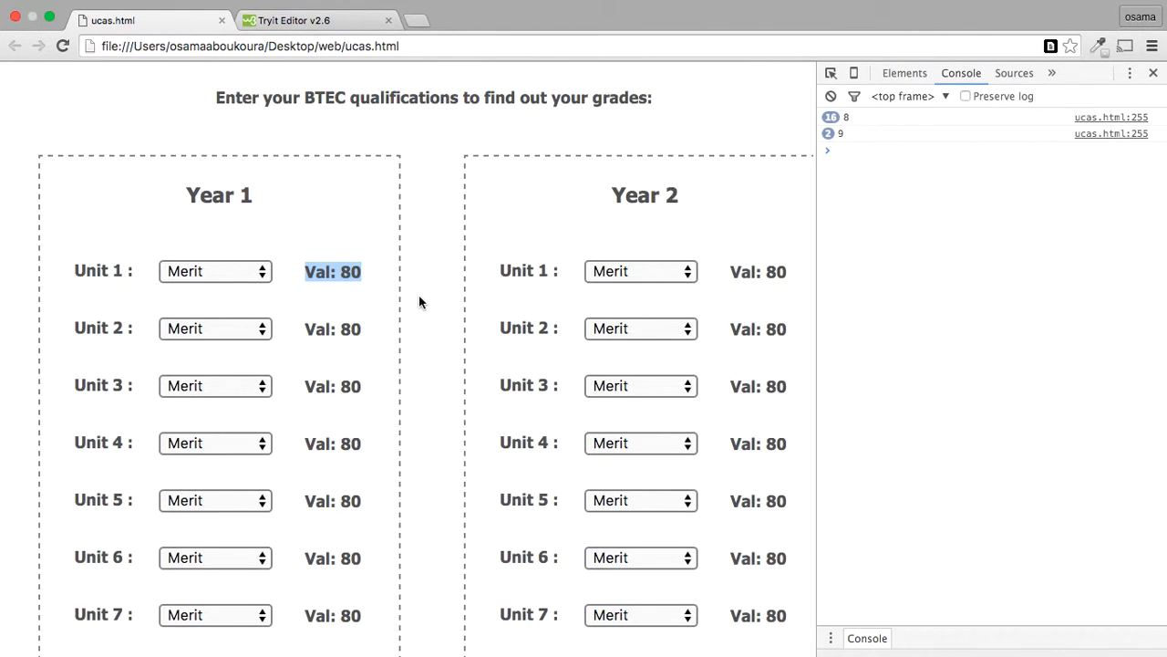
mouse_move(375, 328)
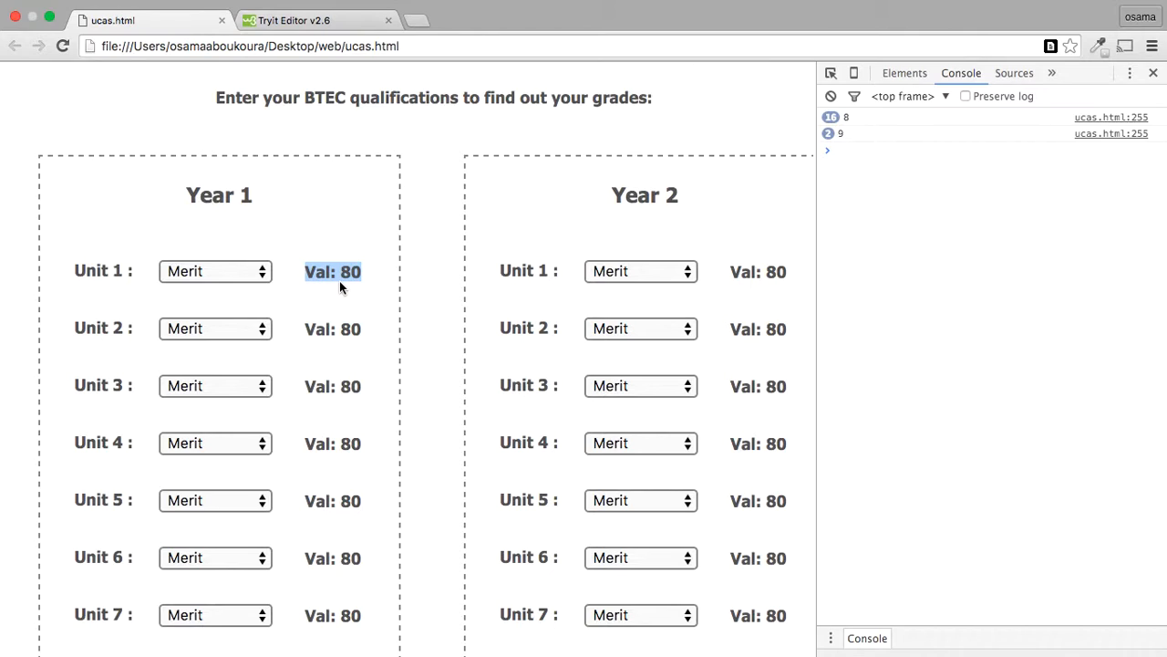
mouse_move(314, 306)
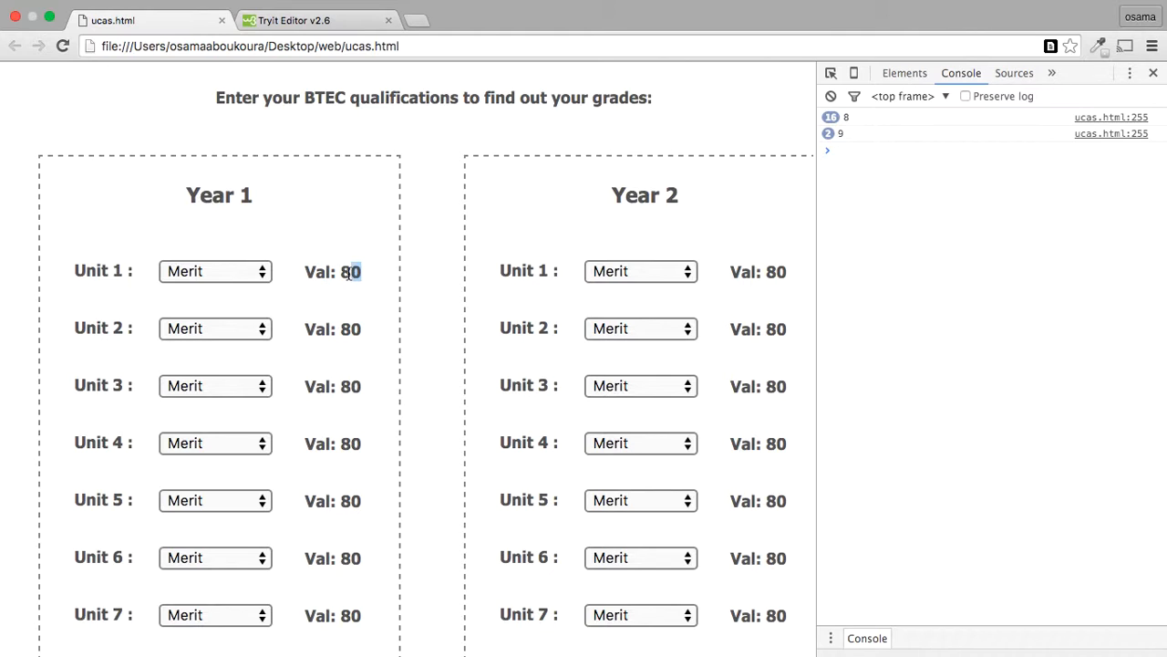
Set Year 1 Unit 1's grade to Distinction, then change it to Pass
click(216, 270)
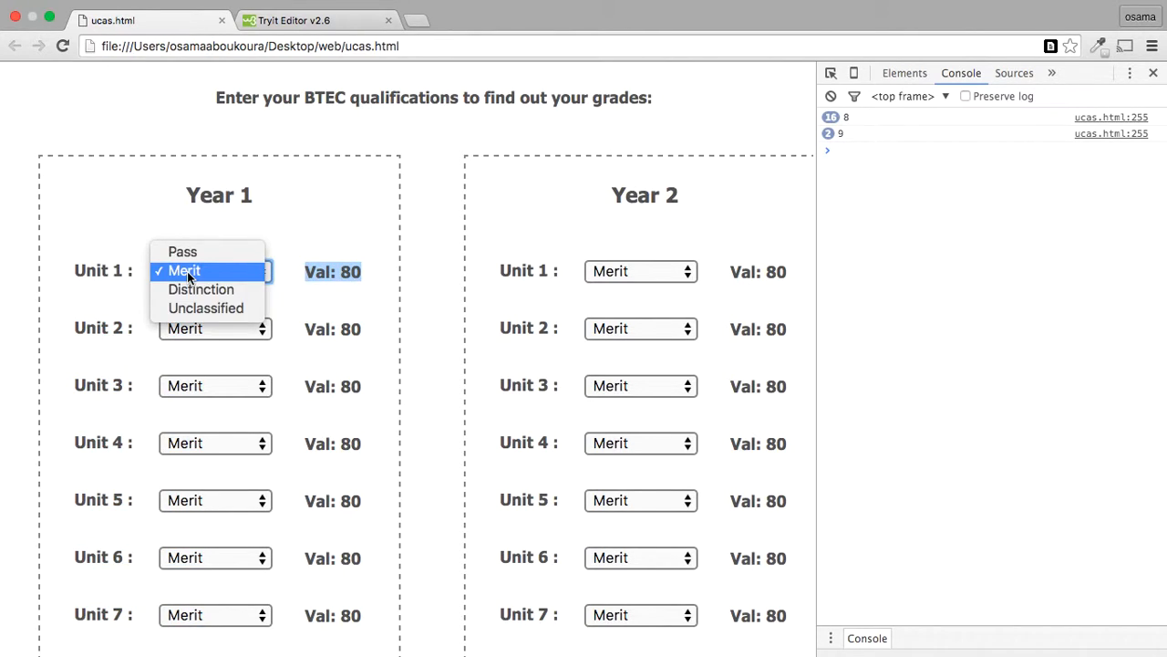
mouse_move(204, 306)
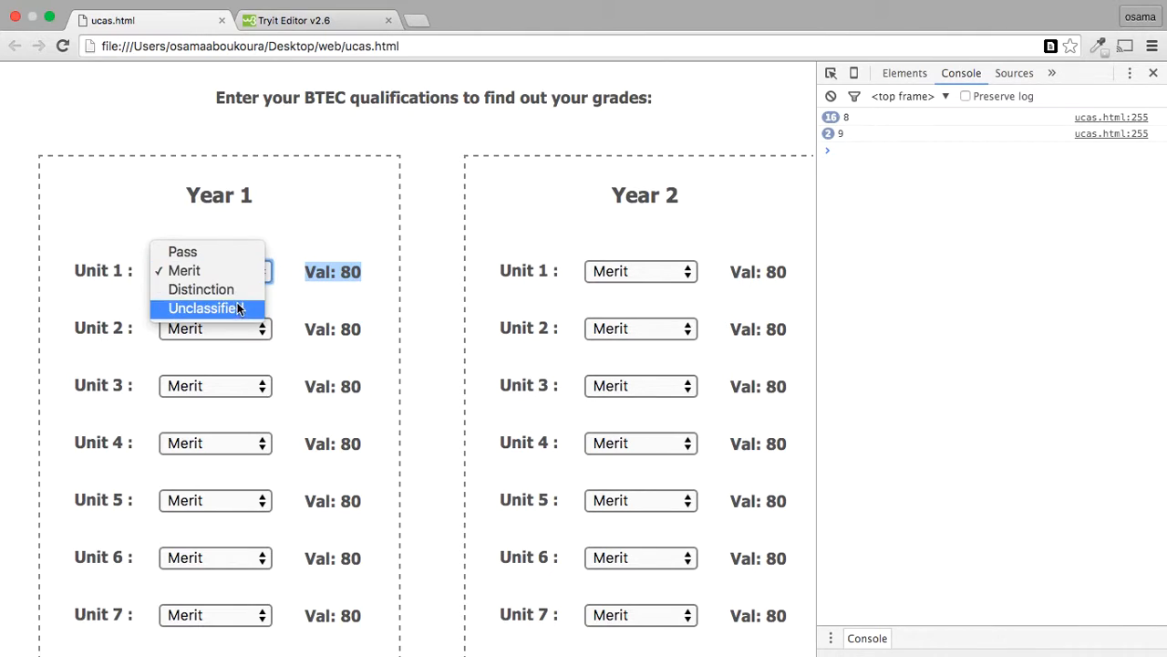
mouse_move(246, 251)
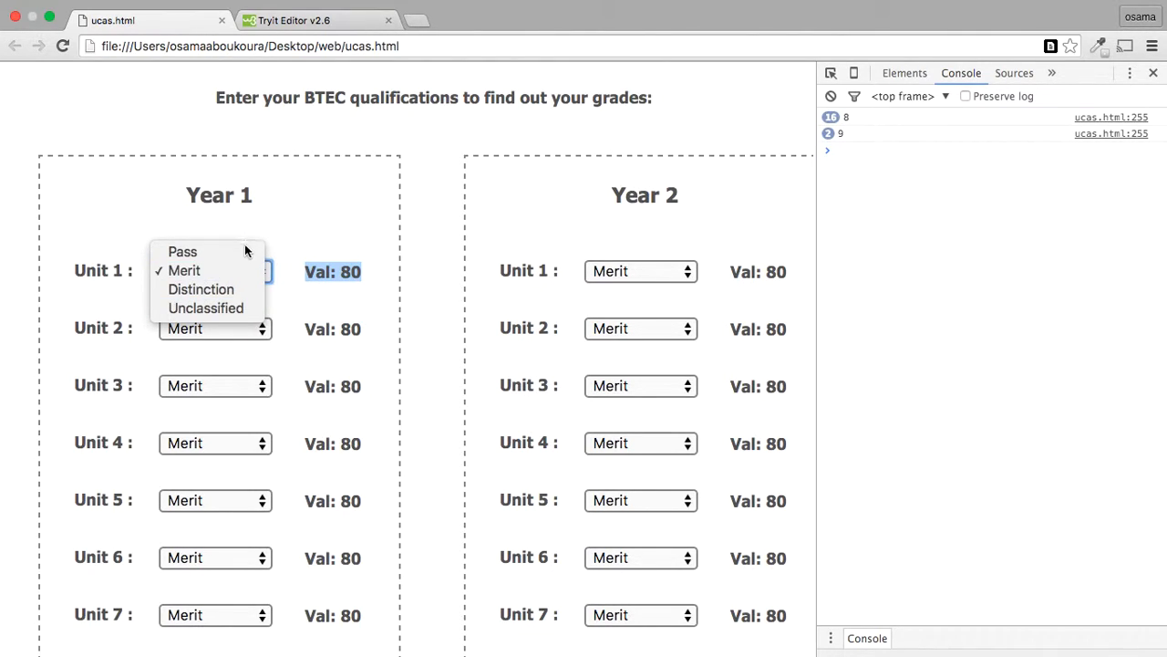
click(182, 270)
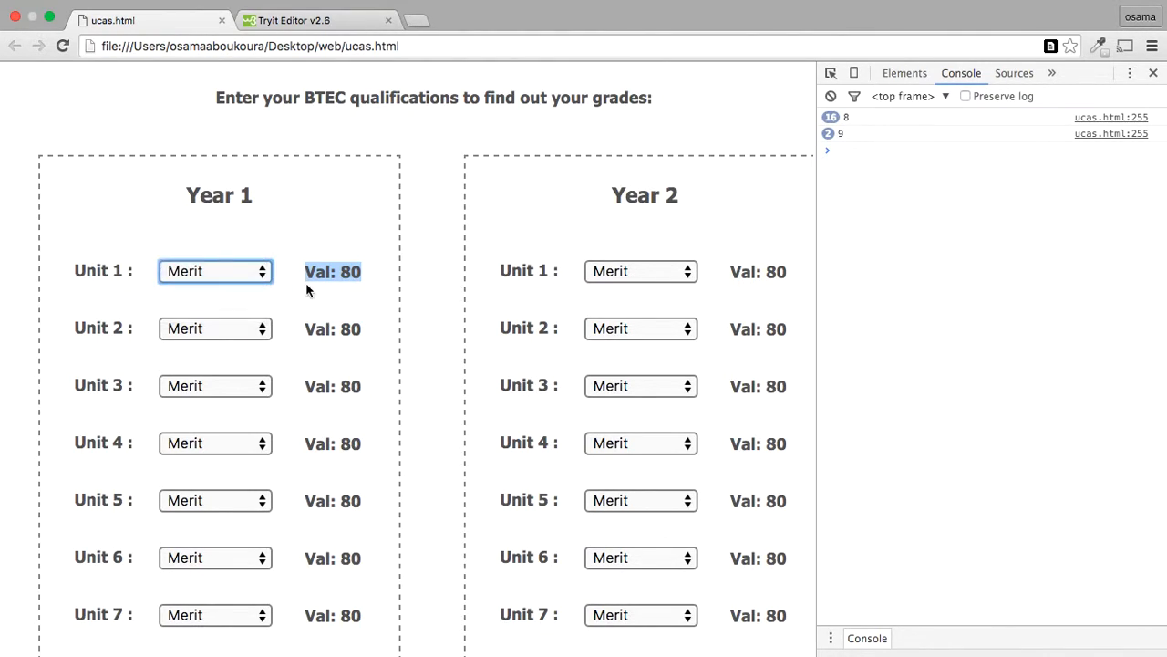
click(215, 270)
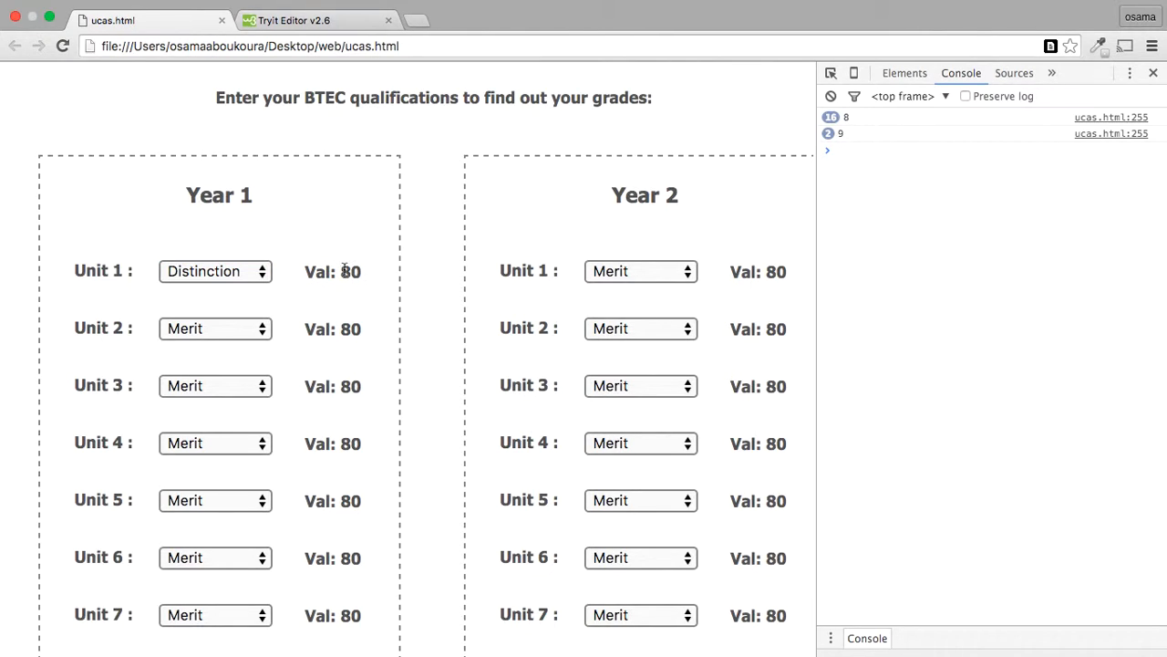
click(215, 270)
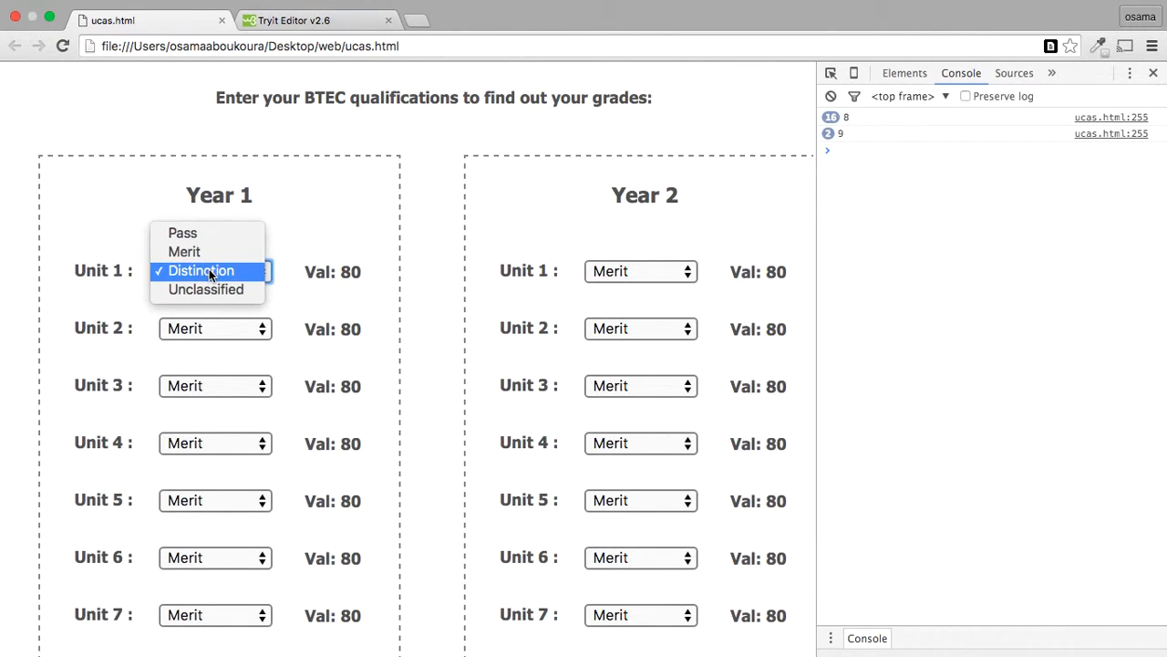
mouse_move(183, 234)
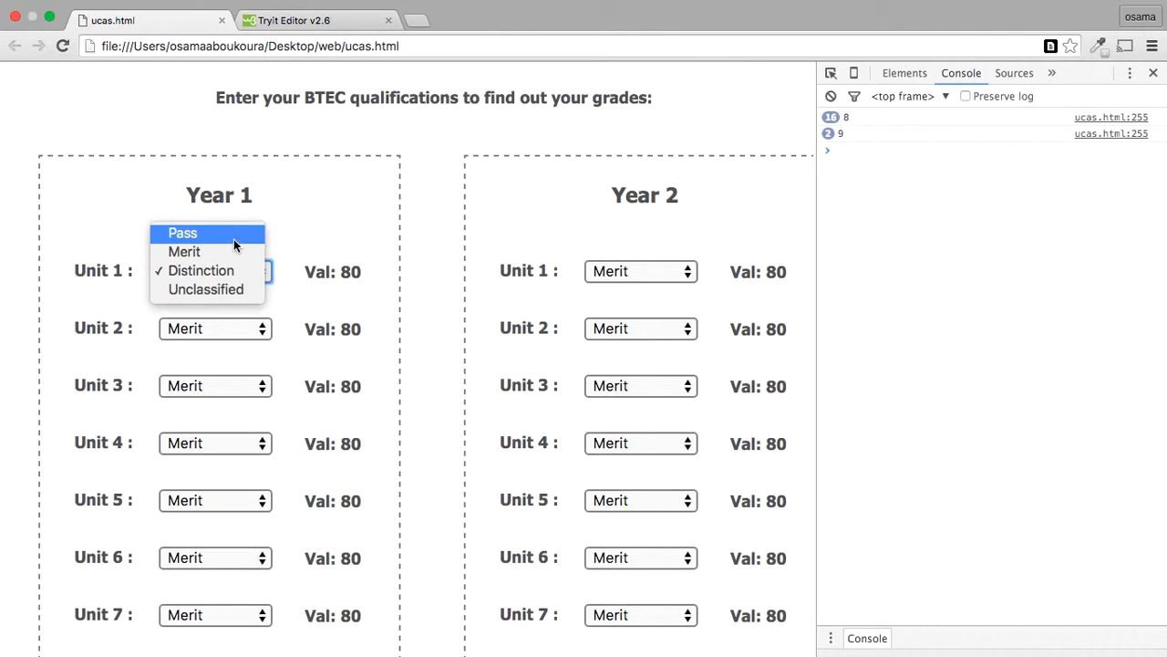
click(205, 288)
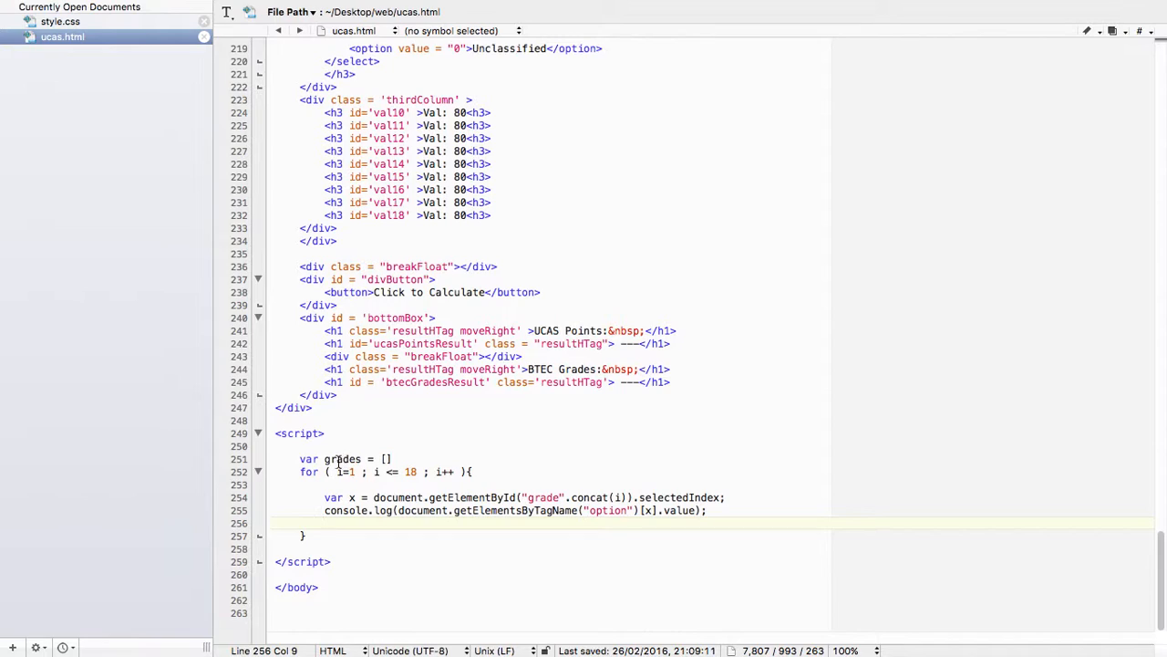
Select the grades array name on line 251 to reuse it in the loop
double_click(343, 458)
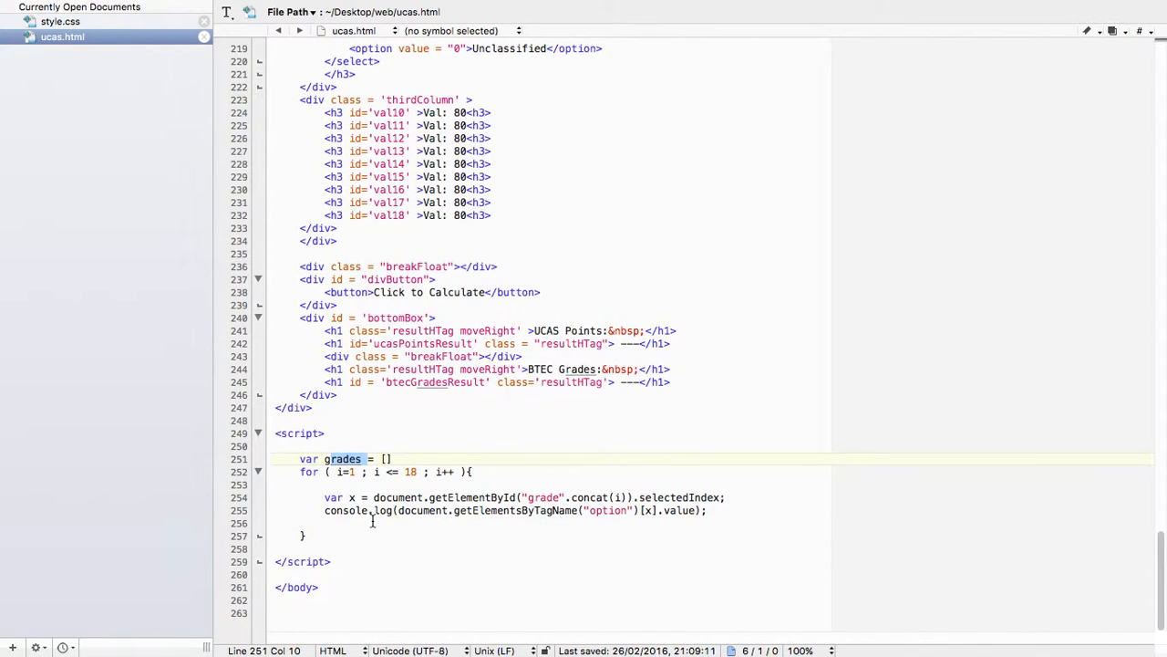
mouse_move(394, 511)
text(r)
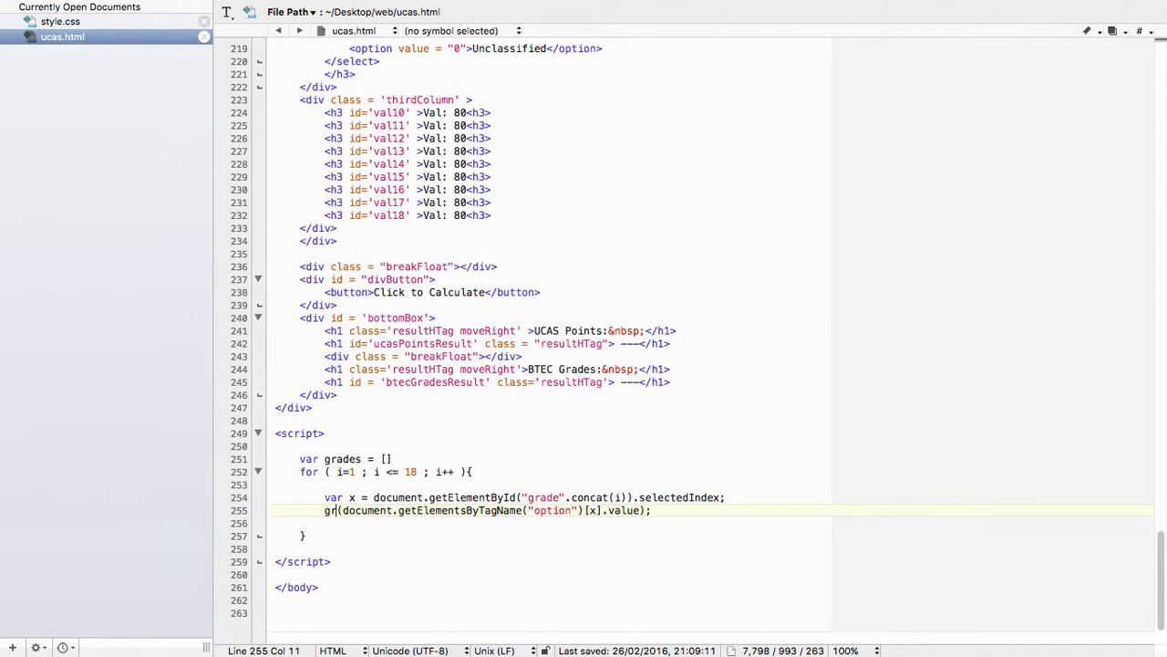
Rewrite line 255 as grades.push(...option[x].value); instead of console.log
text(ades)
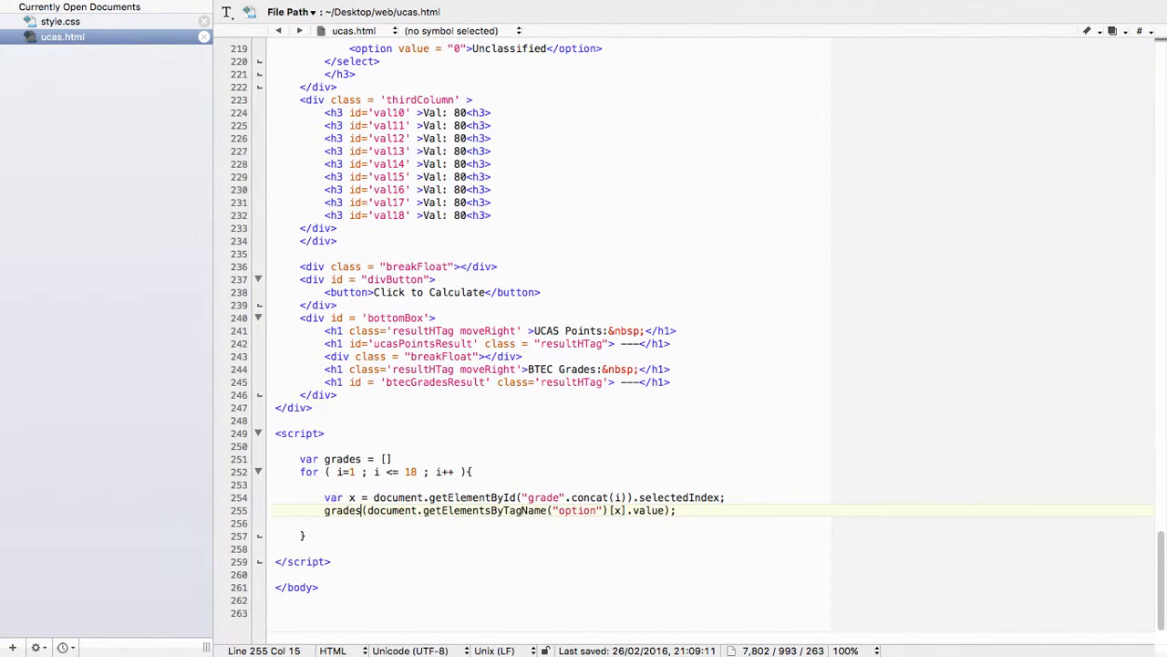
text(p)
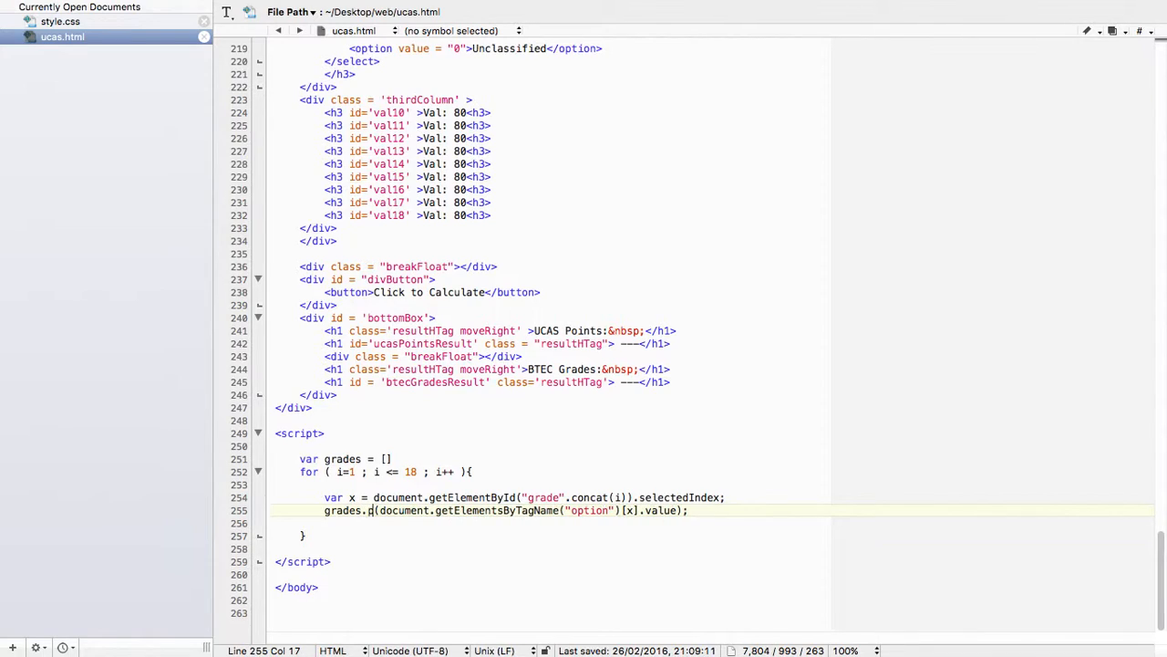
text(ush)
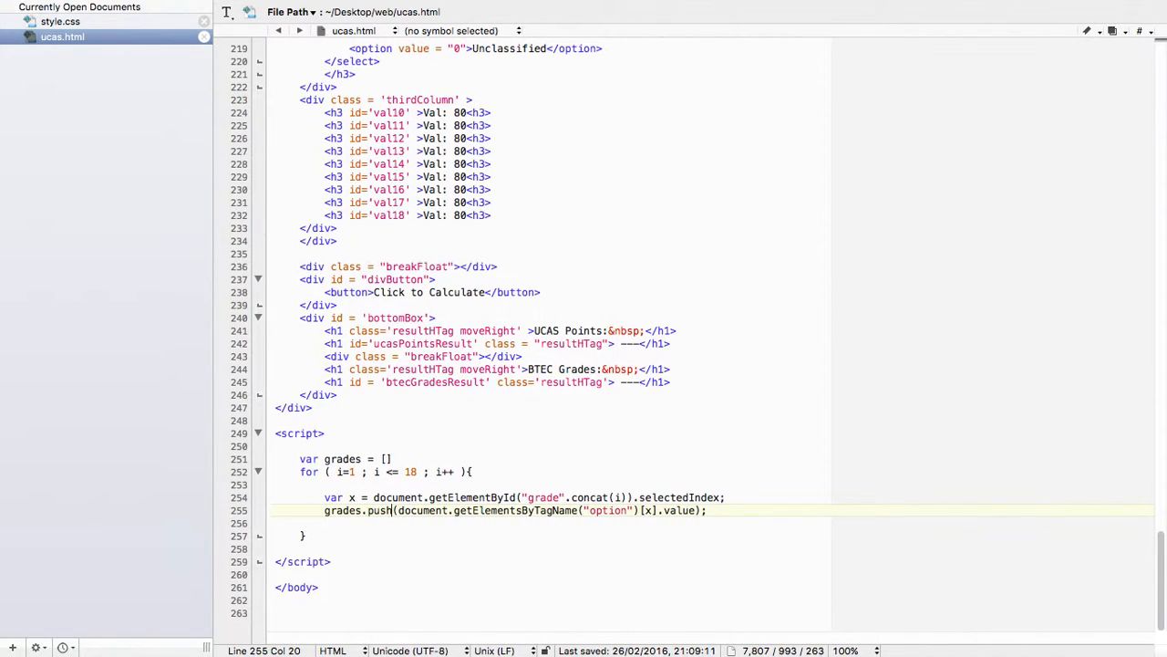
text(()
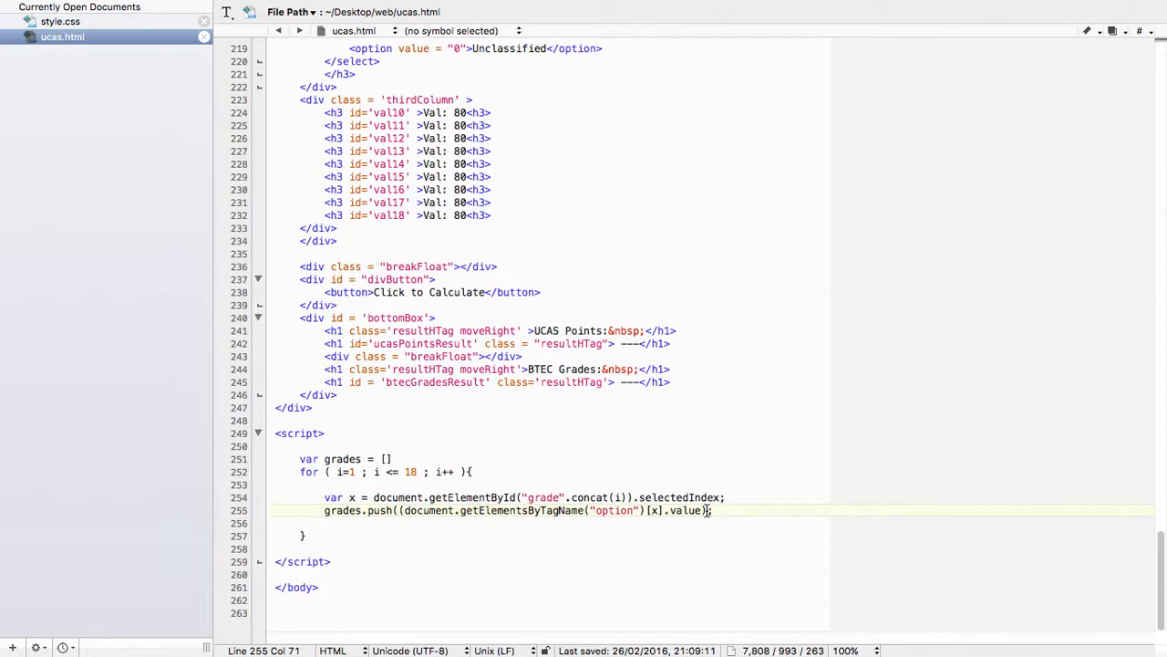
text(;)
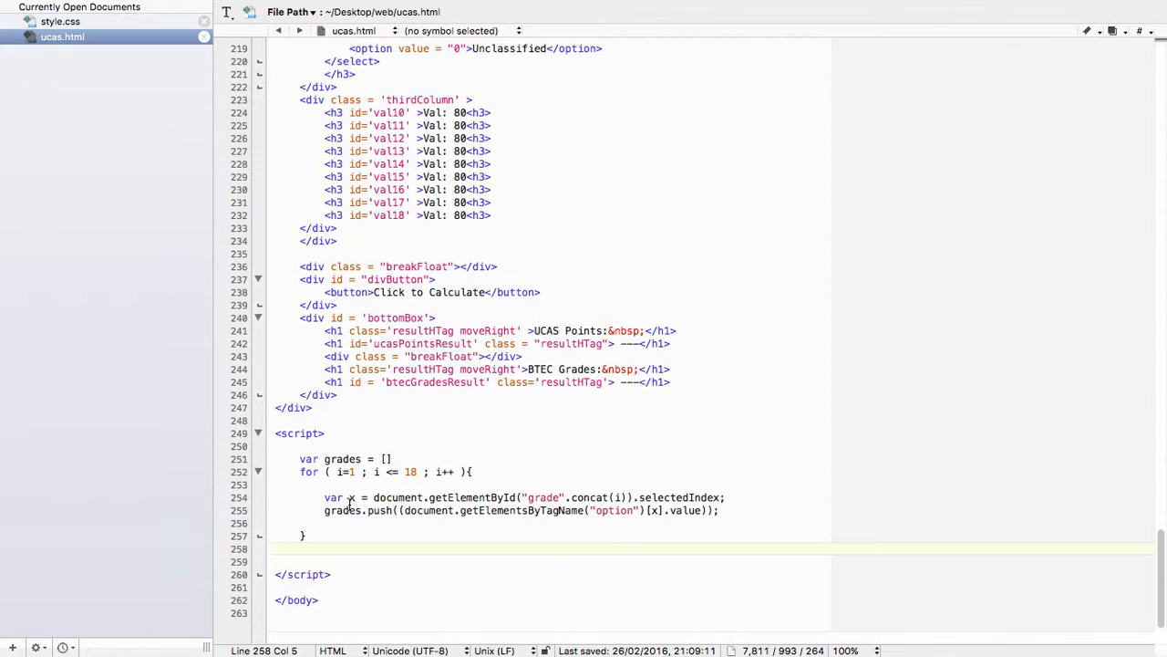
Add console.log ( grades ); after the loop's closing brace
text(console.c)
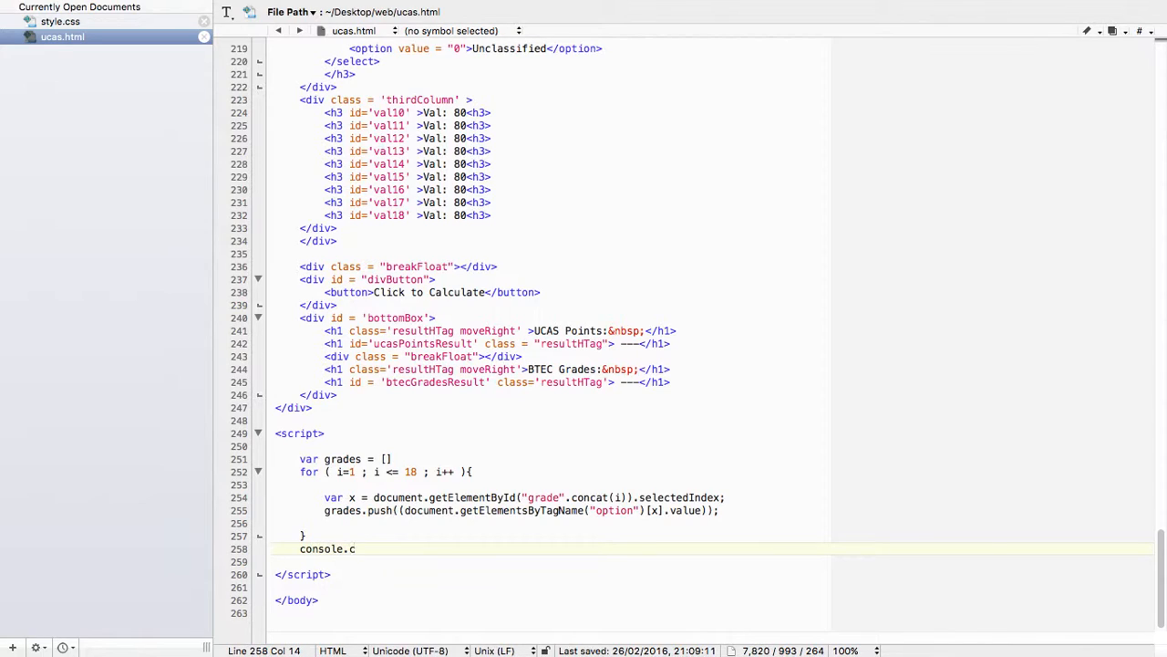
text(log ())
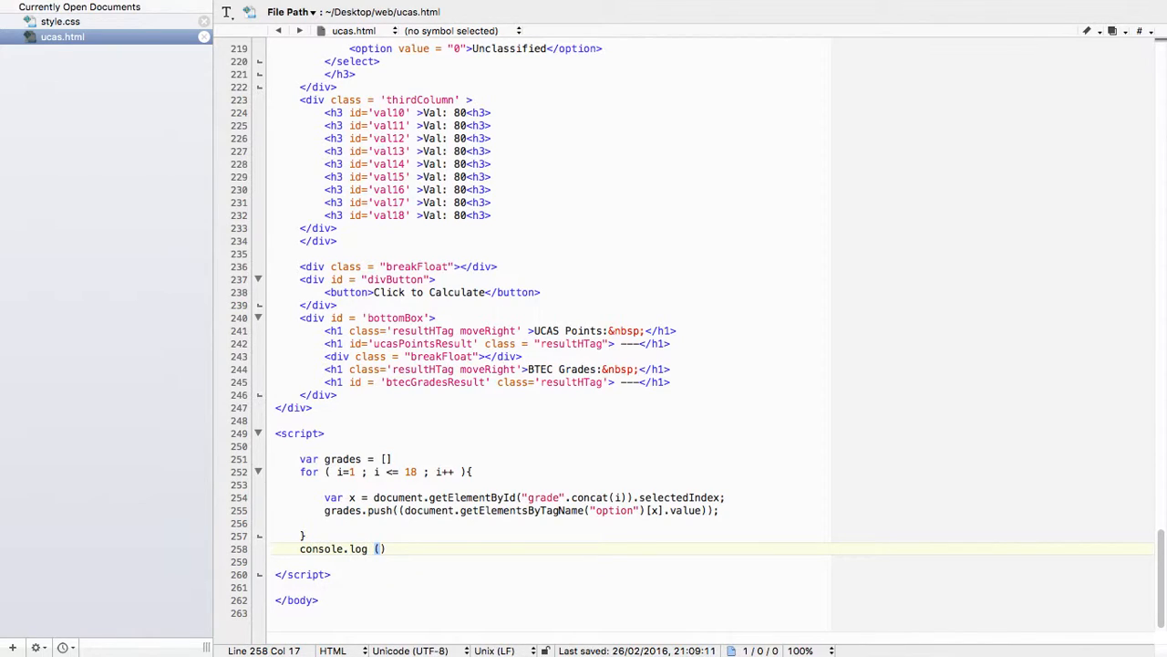
text(" ")
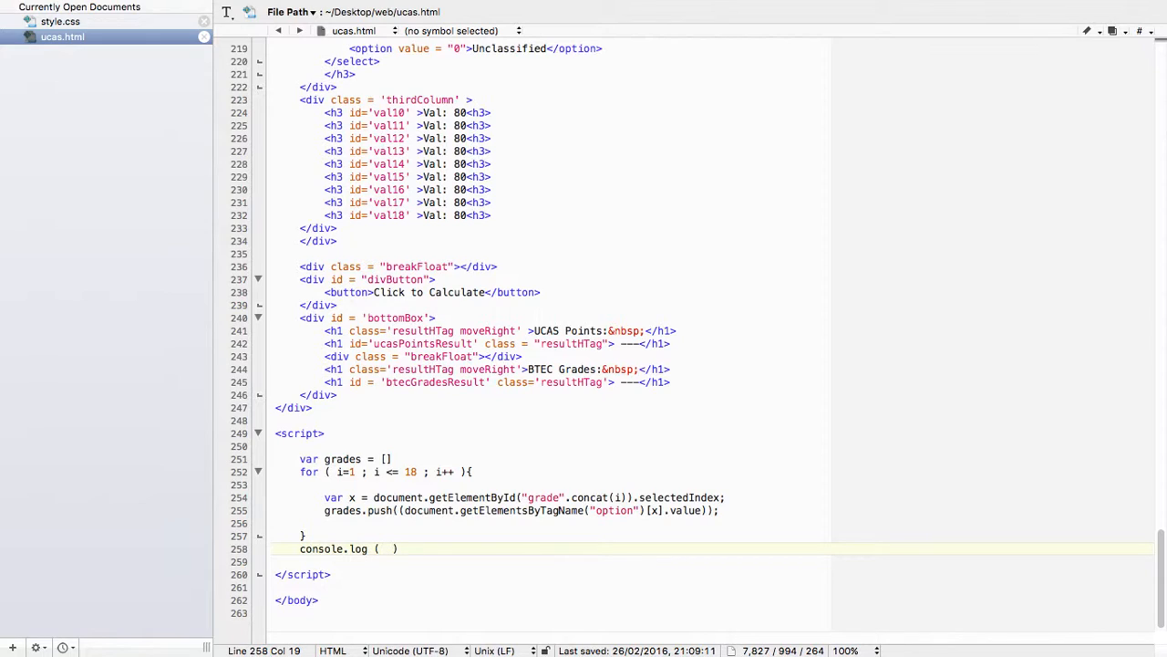
text(grades)
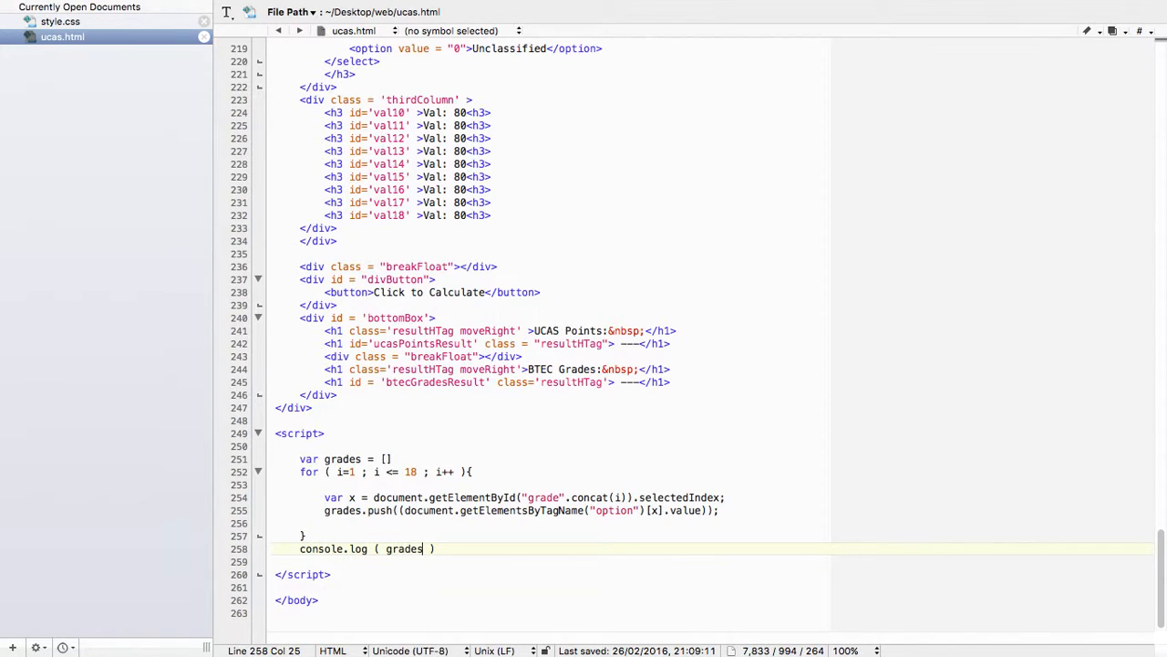
text(;)
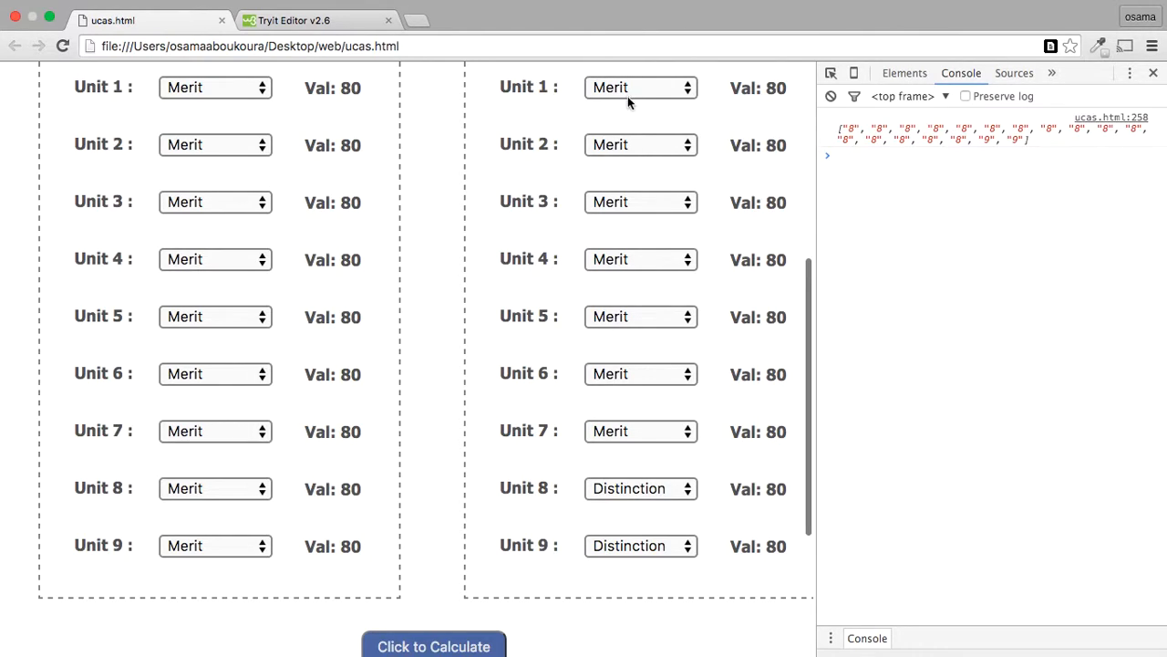
mouse_move(846, 237)
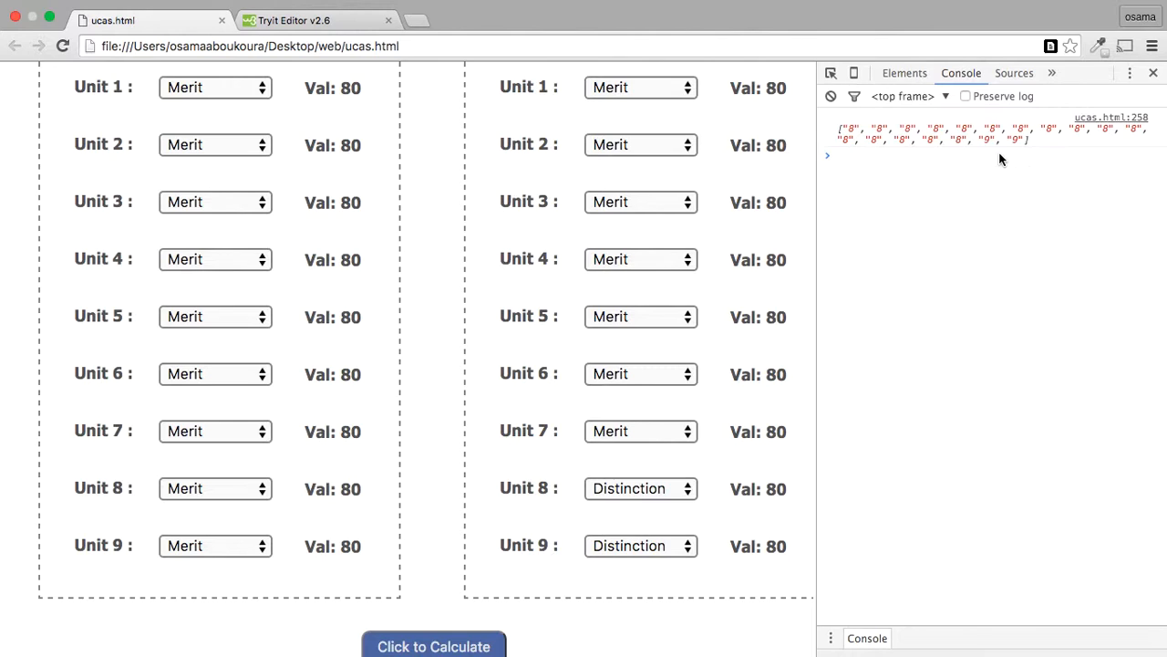
mouse_move(1020, 146)
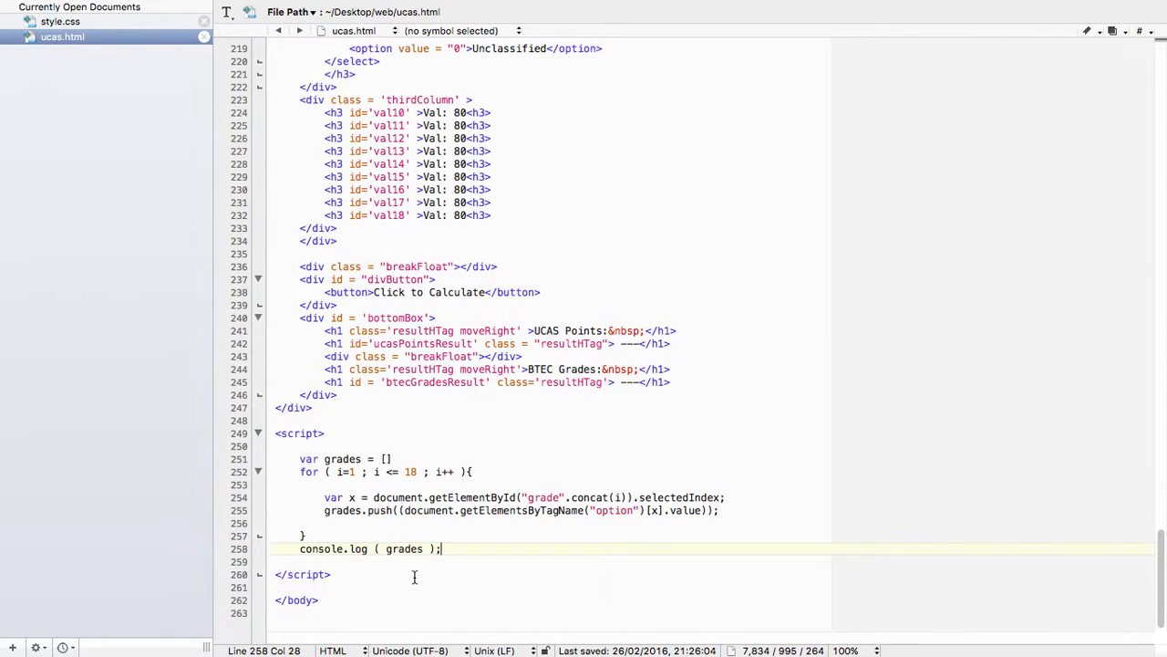
mouse_move(496, 538)
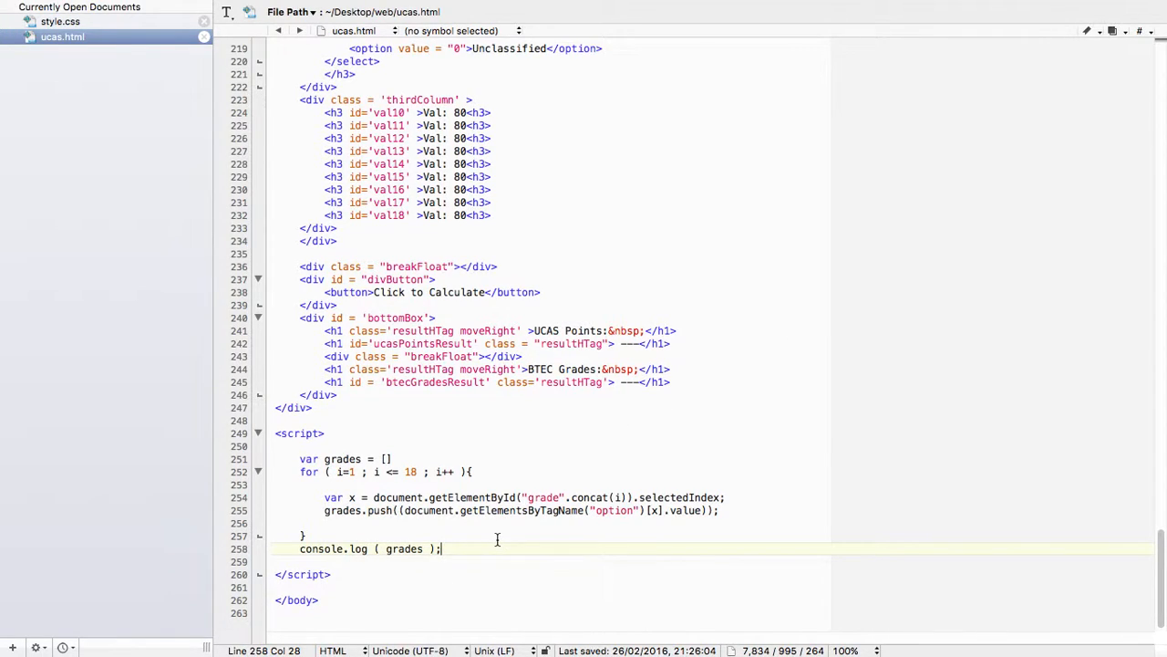